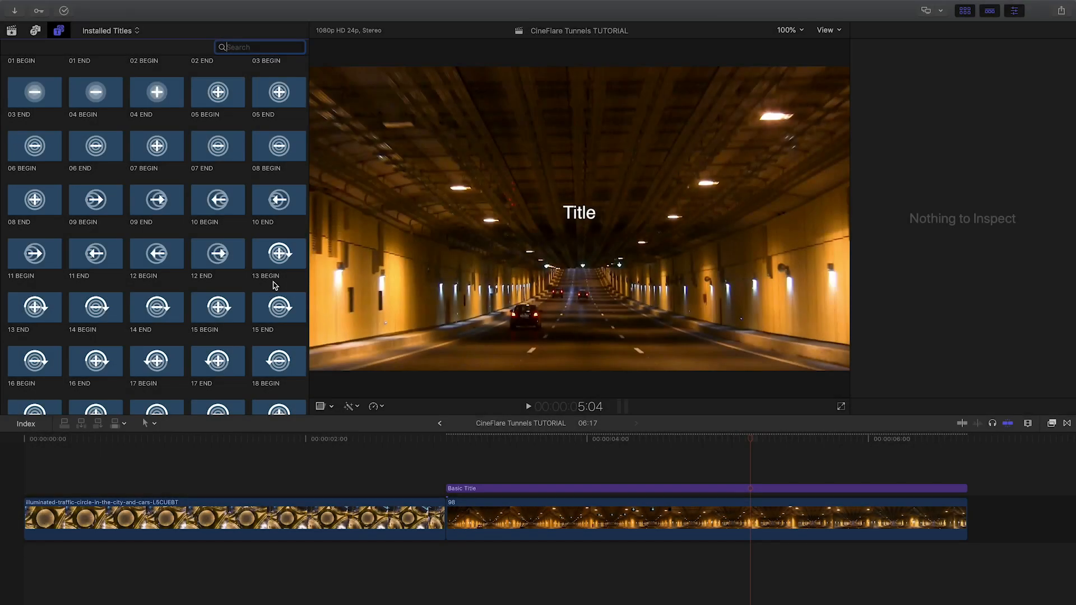
{"action": "mouse_move", "coordinate": [245, 286]}
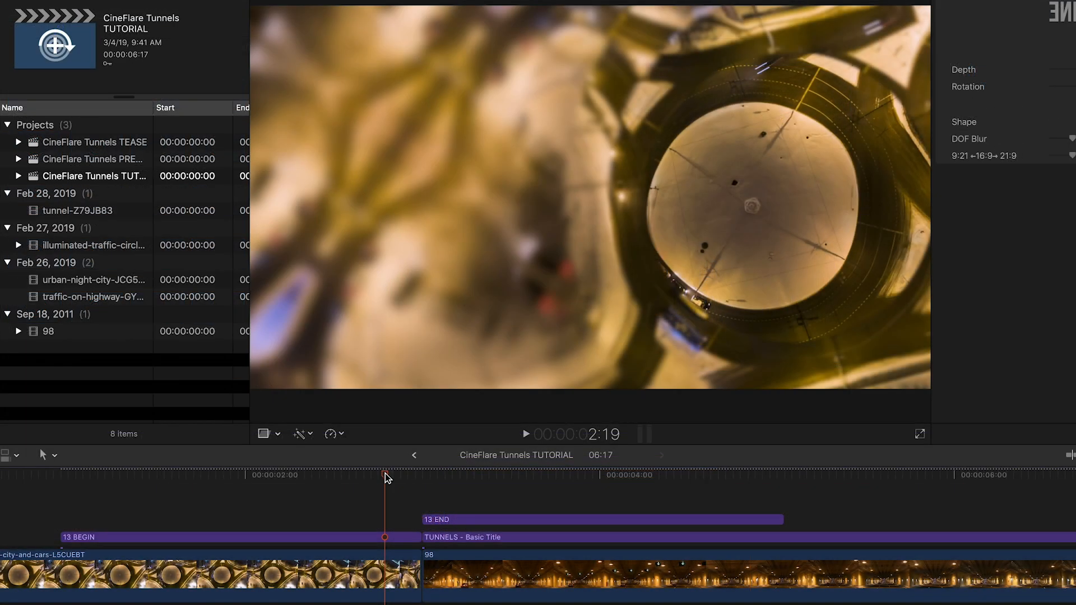
Step: Extend the 13 END title's right edge by about 10 frames over the tunnel clip
{"action": "left_click", "coordinate": [526, 434]}
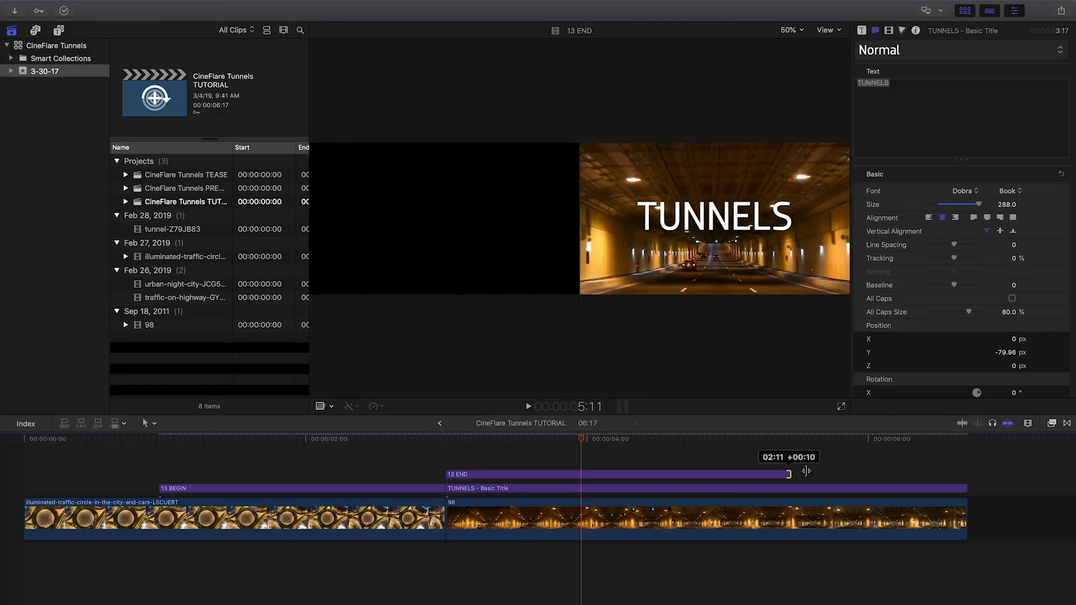
{"action": "left_click_drag", "start_coordinate": [789, 475], "coordinate": [714, 474]}
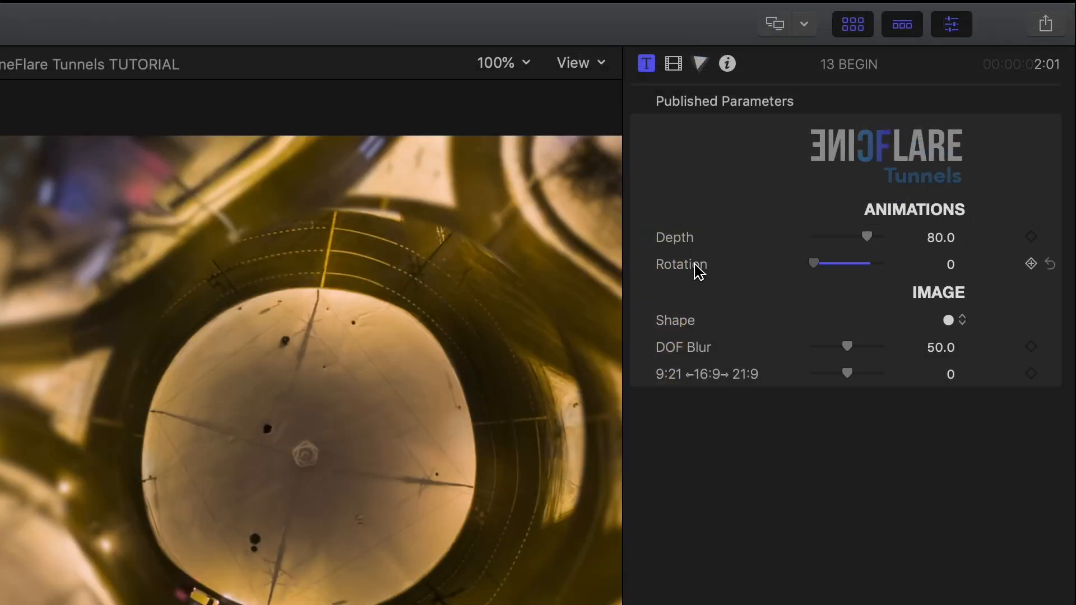
Step: Raise the 13 BEGIN title's Rotation to 80 so the tunnel transition spins
{"action": "left_click_drag", "start_coordinate": [814, 264], "coordinate": [882, 264]}
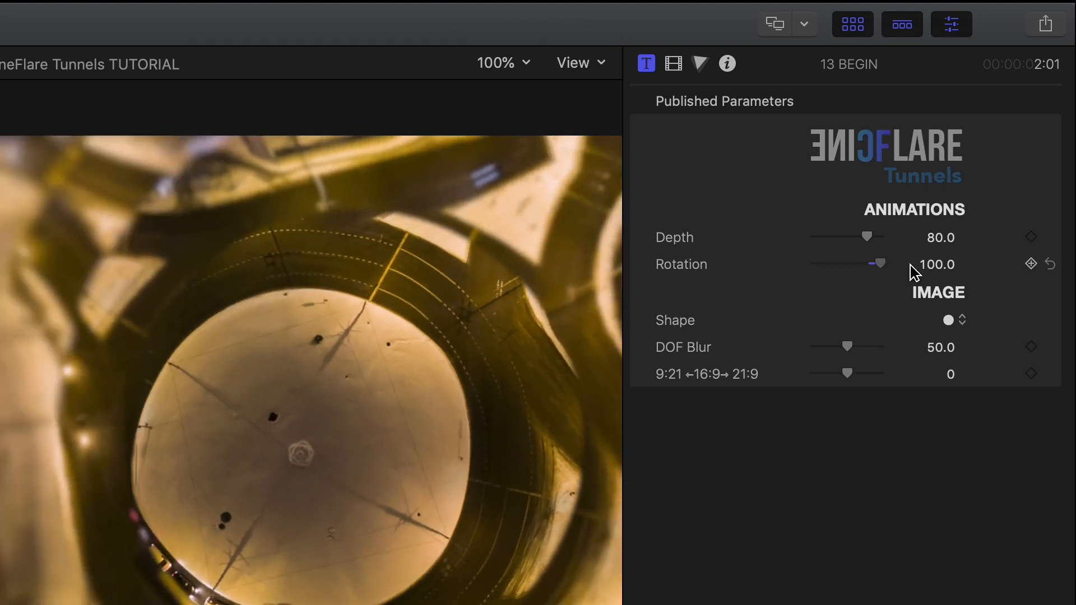
{"action": "left_click", "coordinate": [948, 319]}
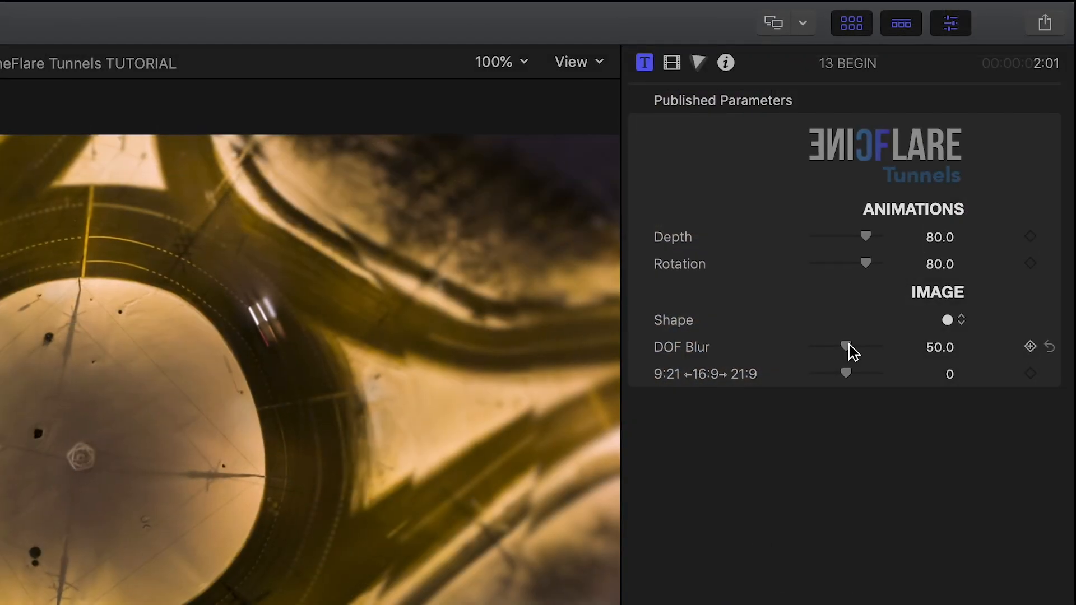
Step: Sweep the 13 BEGIN title's DOF Blur from 0 through 50 up to 100
{"action": "left_click_drag", "start_coordinate": [851, 349], "coordinate": [809, 349]}
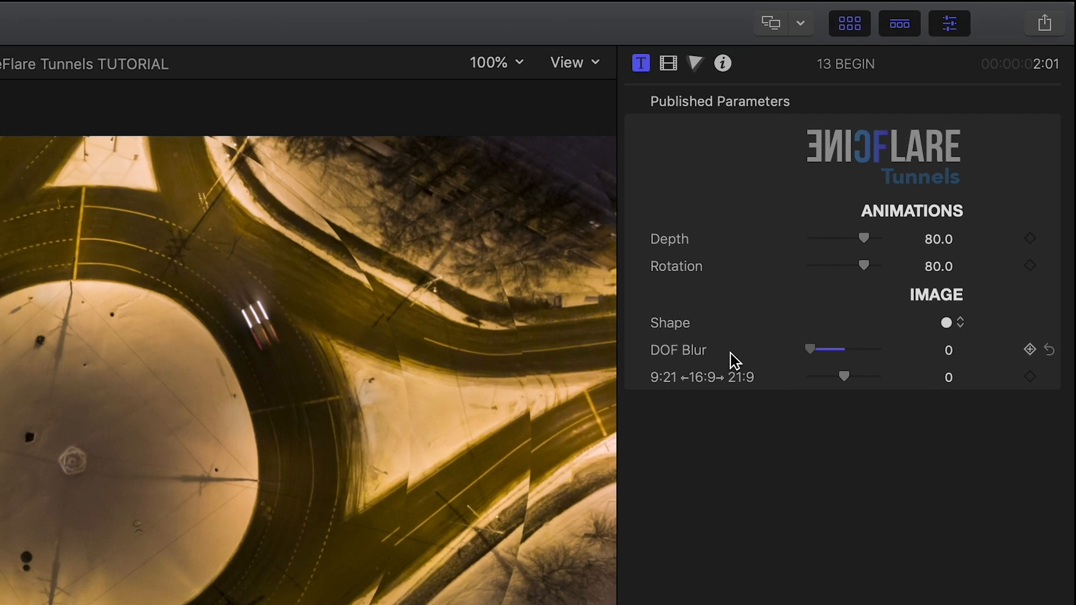
{"action": "left_click_drag", "start_coordinate": [809, 350], "coordinate": [838, 353]}
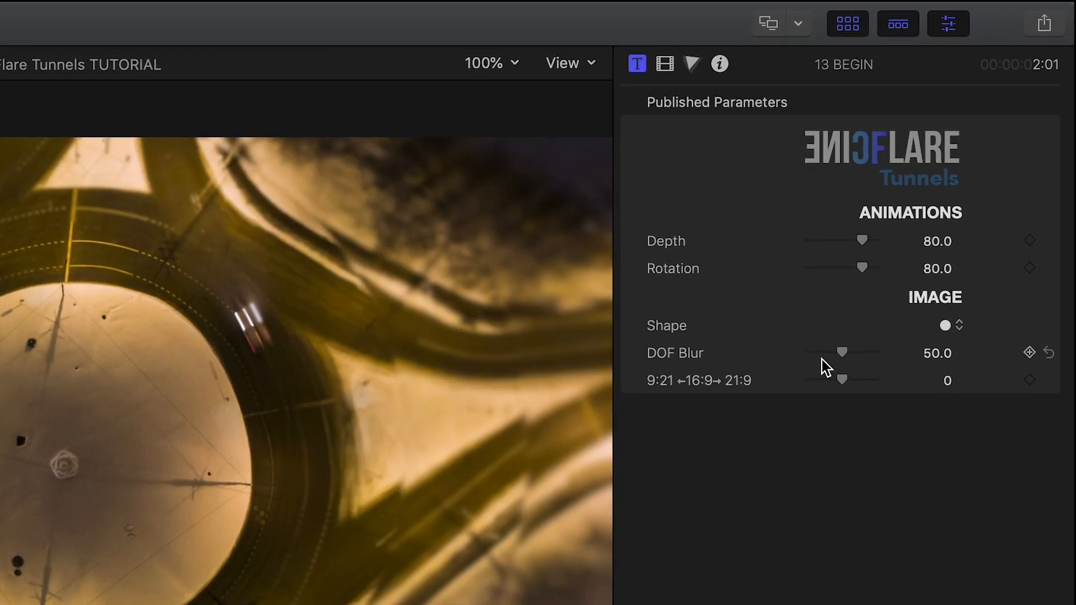
{"action": "left_click_drag", "start_coordinate": [839, 352], "coordinate": [876, 356]}
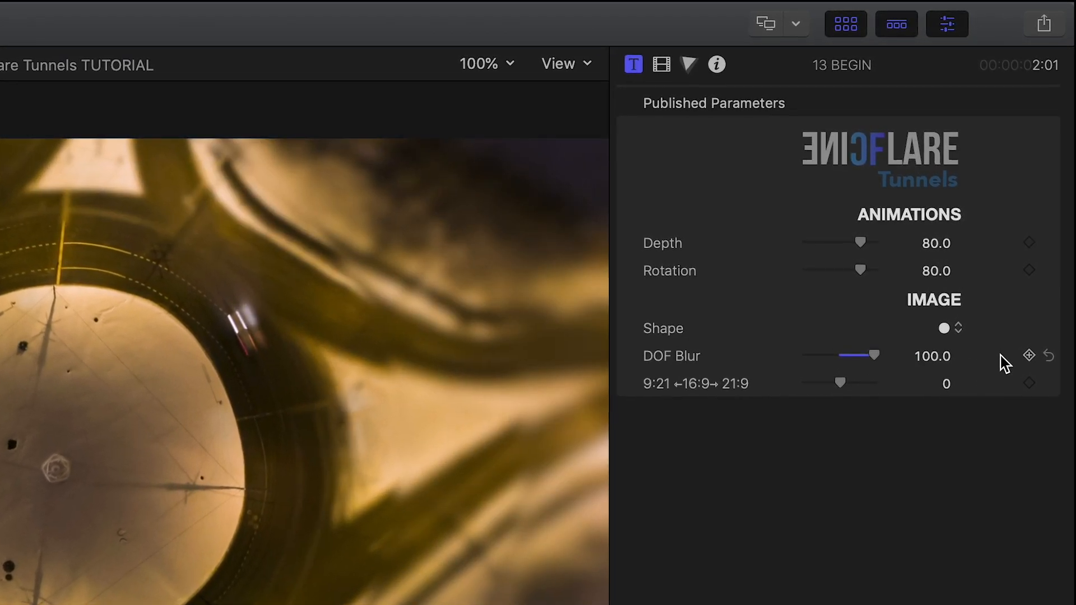